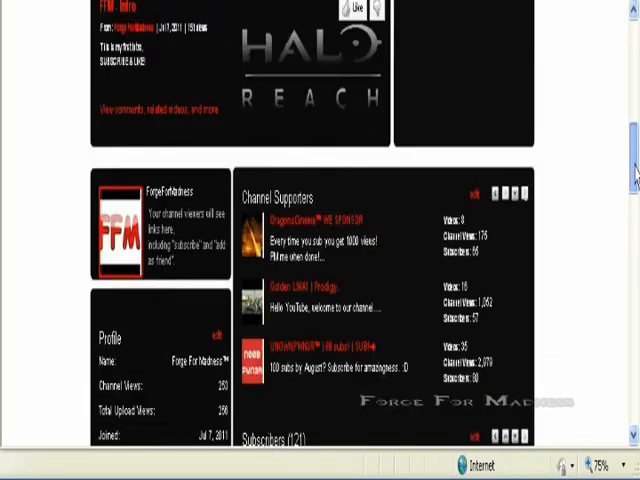
# Scroll through the Forge For Madness channel page to review its supporters and subscribers.
pyautogui.scroll(3)
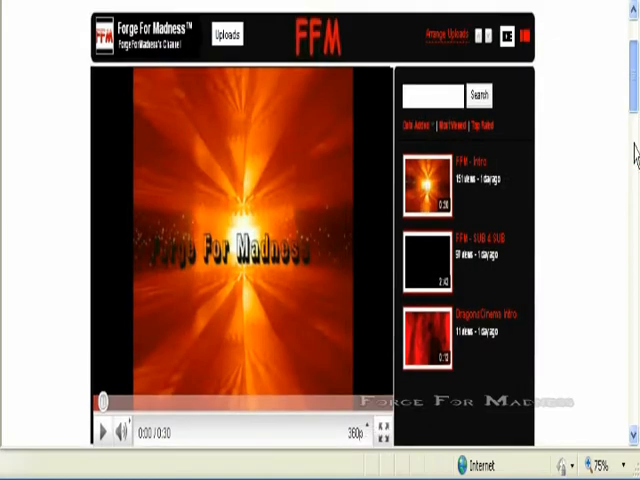
pyautogui.scroll(-3)
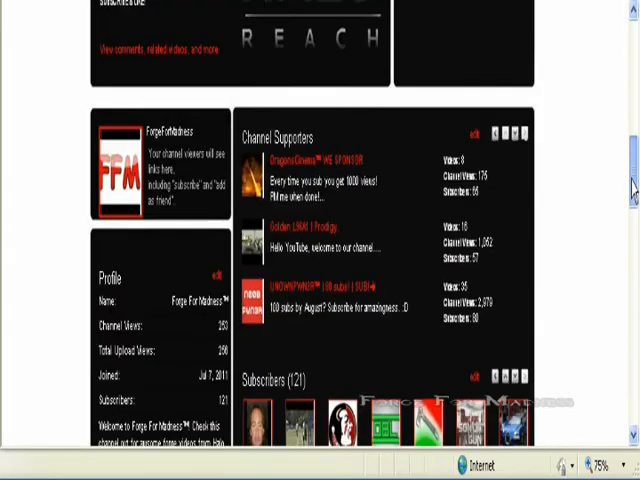
pyautogui.scroll(-3)
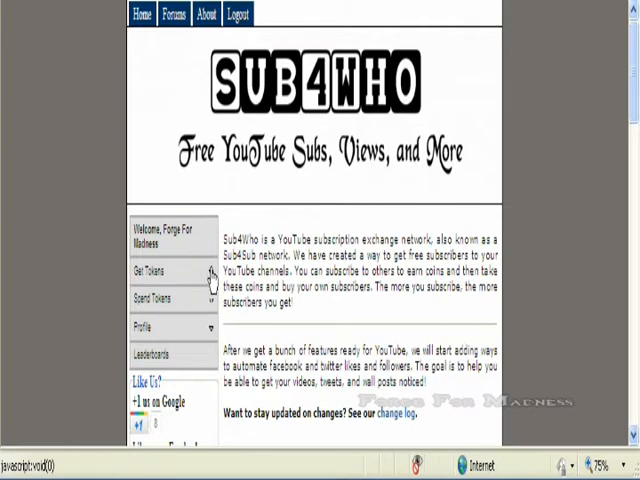
# Reach Earn Free Tokens, accept the guidelines and allow Sub4Who access to the YouTube account.
pyautogui.click(160, 278)
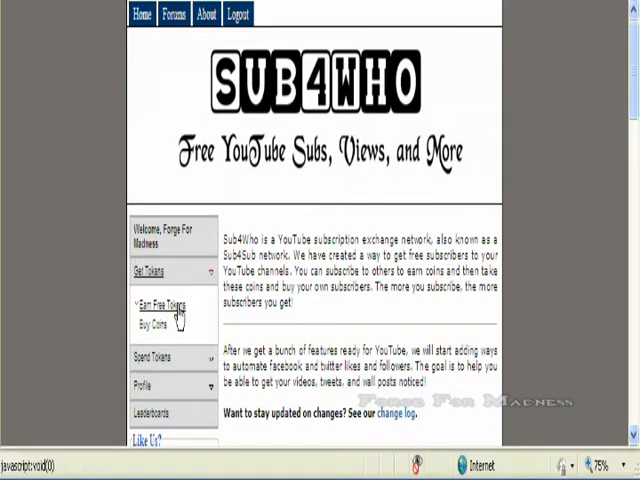
pyautogui.click(156, 304)
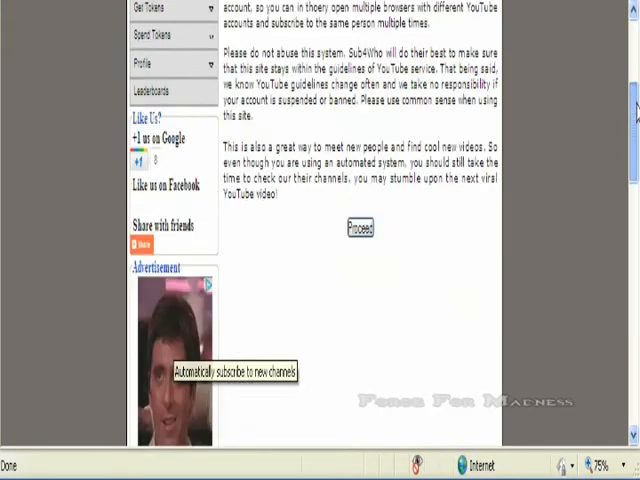
pyautogui.click(358, 228)
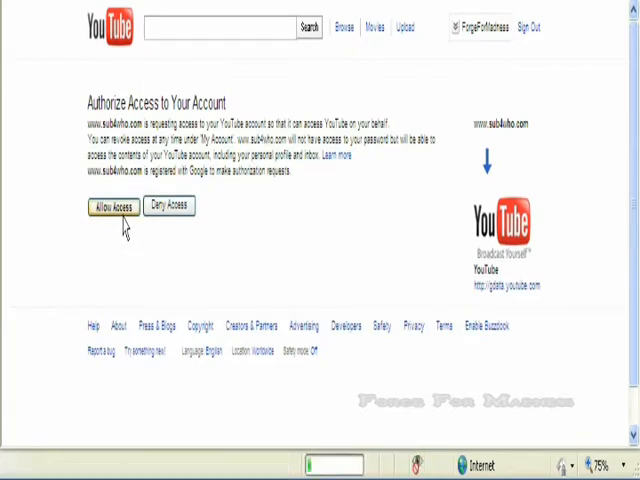
pyautogui.click(112, 204)
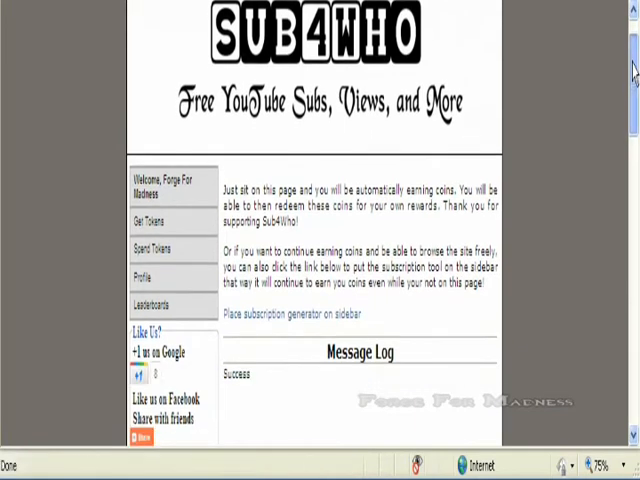
# Expand the Spend Tokens sidebar menu to list the token-spending options.
pyautogui.scroll(-3)
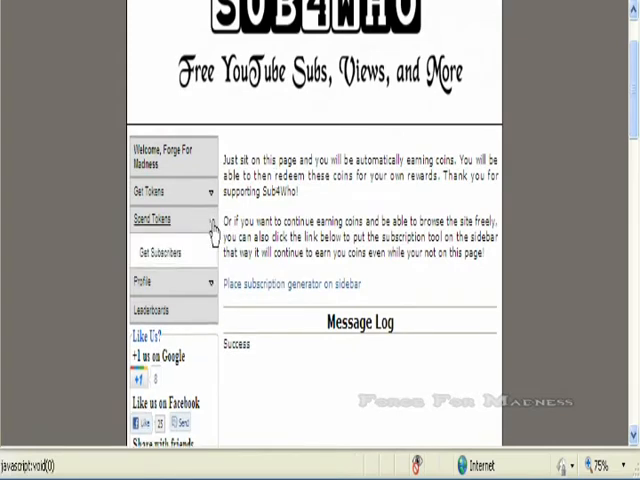
pyautogui.click(160, 220)
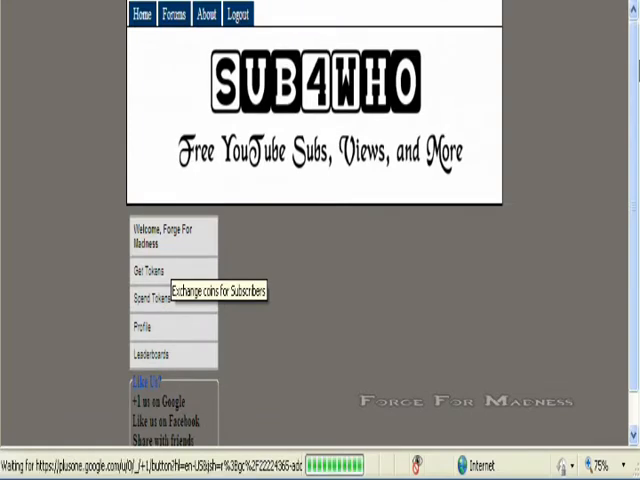
# Fill the Get Subscribers form with account ForgeForMadness and quantity 3, and place the order.
pyautogui.click(152, 296)
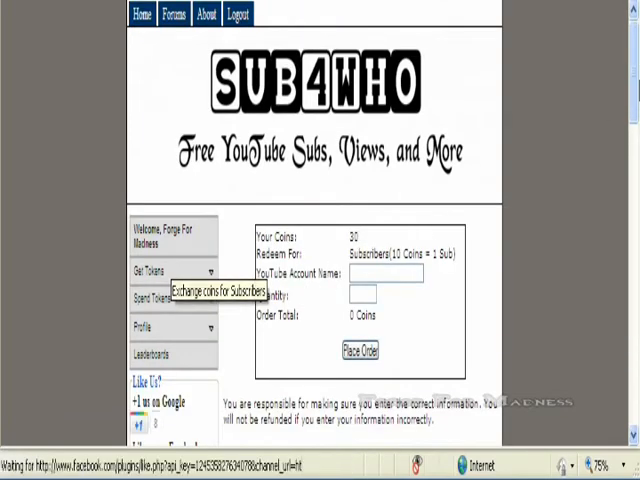
pyautogui.scroll(-3)
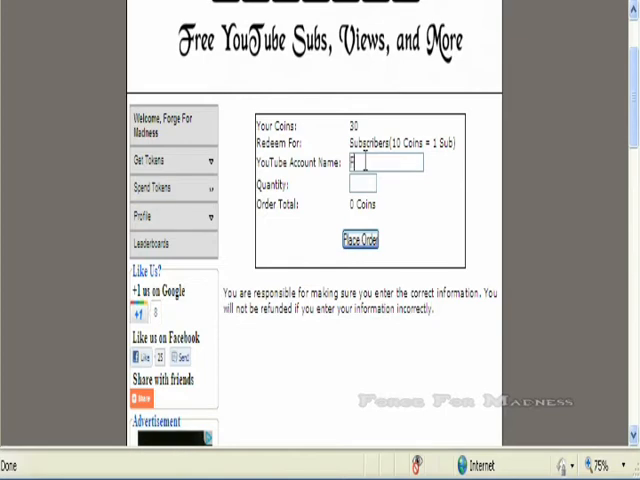
pyautogui.write('ForgeFor')
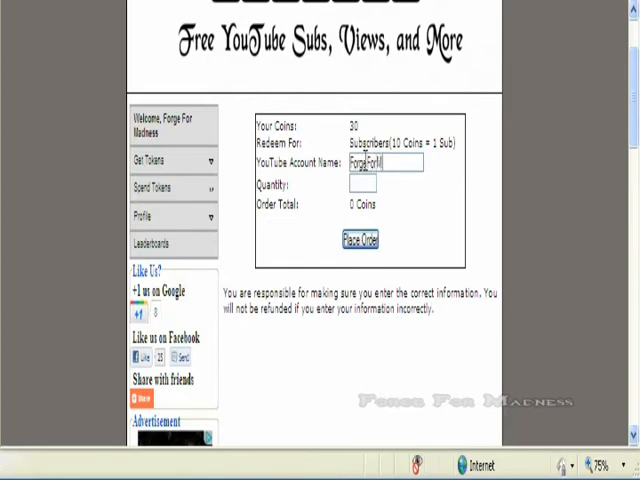
pyautogui.write('Madness')
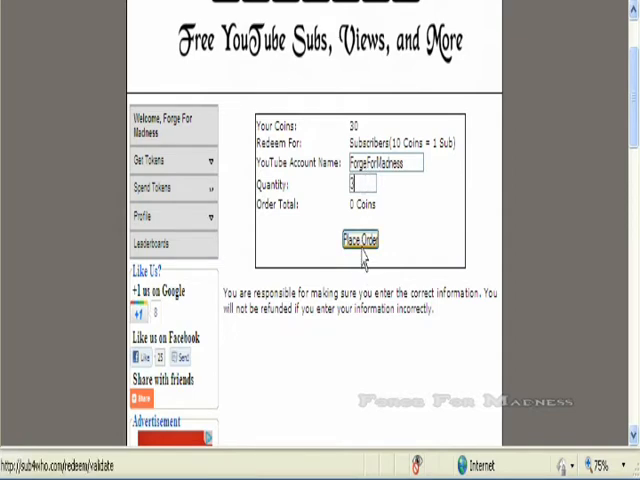
pyautogui.write('3')
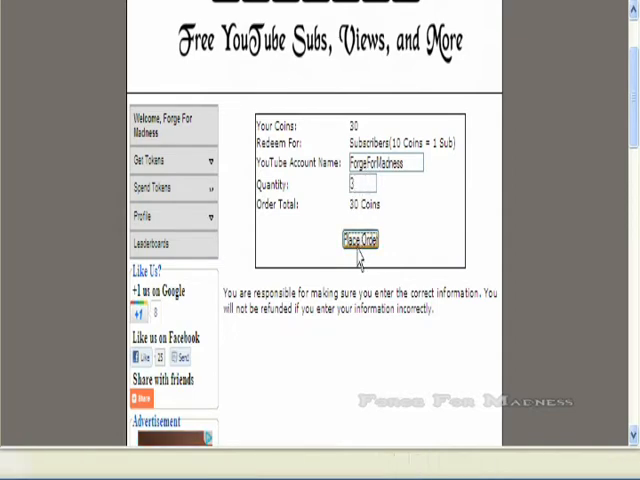
pyautogui.click(360, 240)
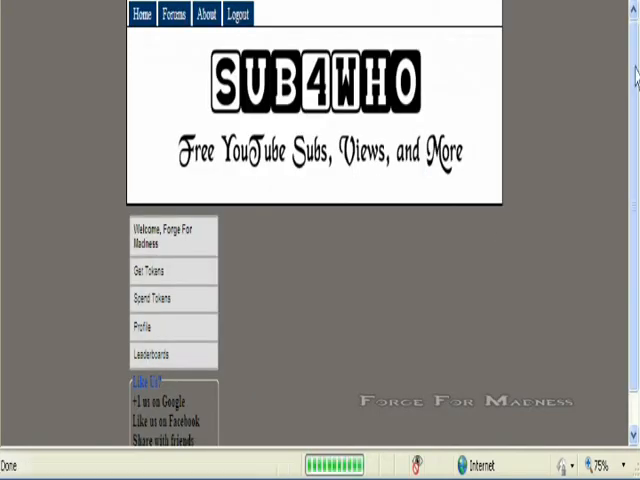
# Tick the confirmation box and submit the 30-coin order for 3 subscribers.
pyautogui.click(148, 298)
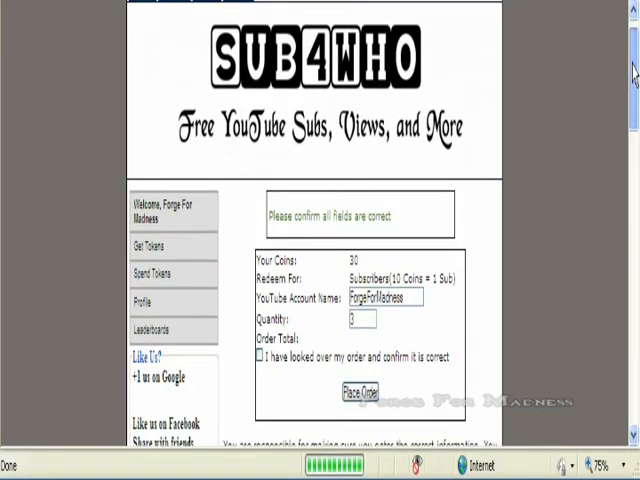
pyautogui.scroll(-3)
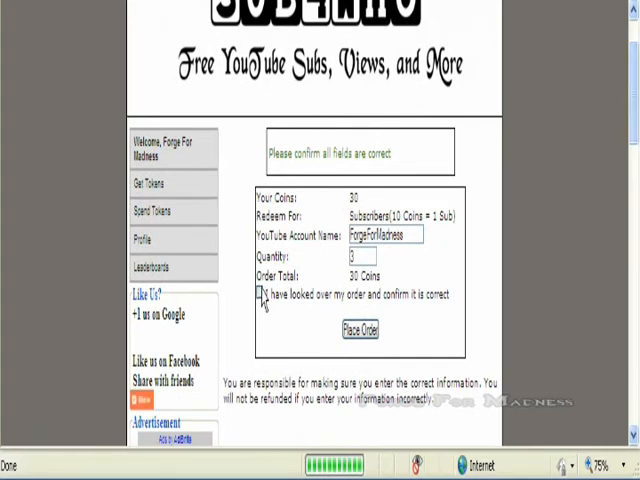
pyautogui.click(258, 292)
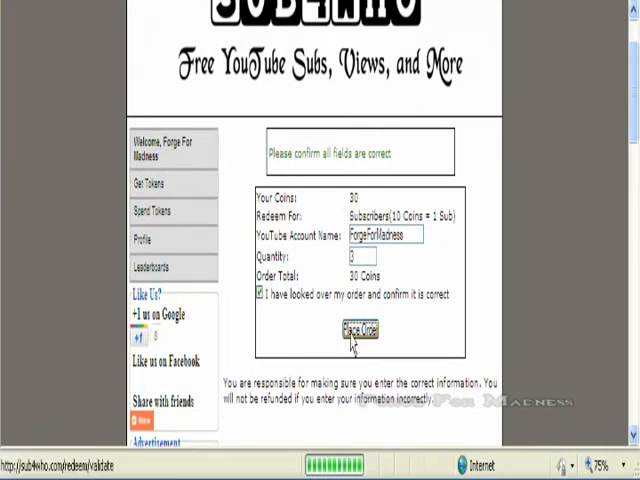
pyautogui.click(356, 332)
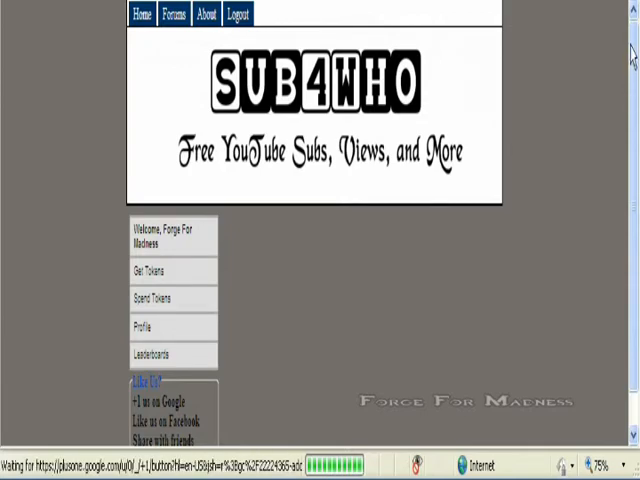
# Scroll past the order confirmation and check the channel's Subscribers box showing 122.
pyautogui.scroll(-3)
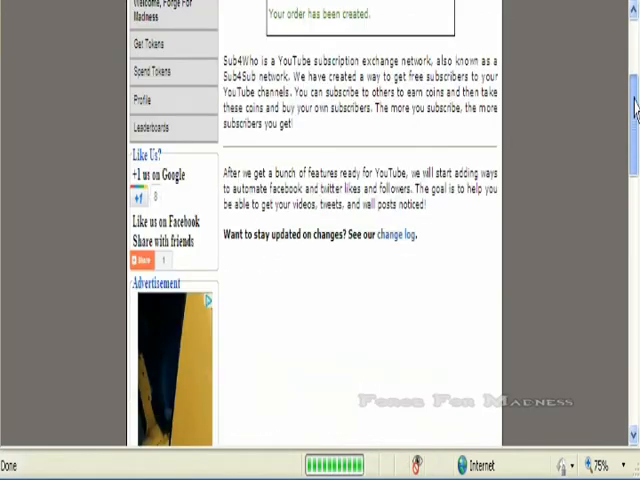
pyautogui.scroll(3)
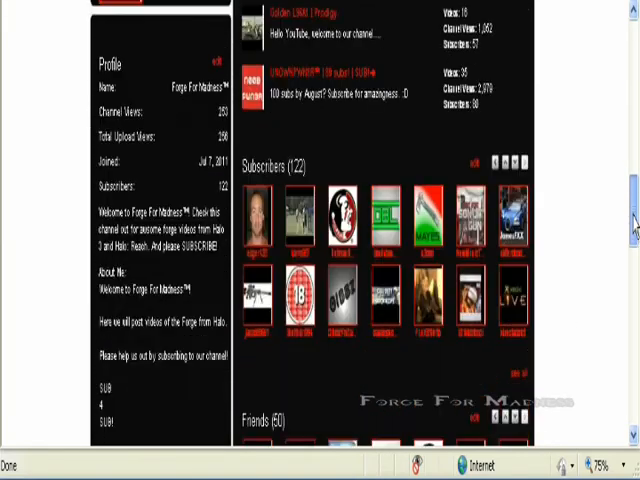
pyautogui.scroll(-3)
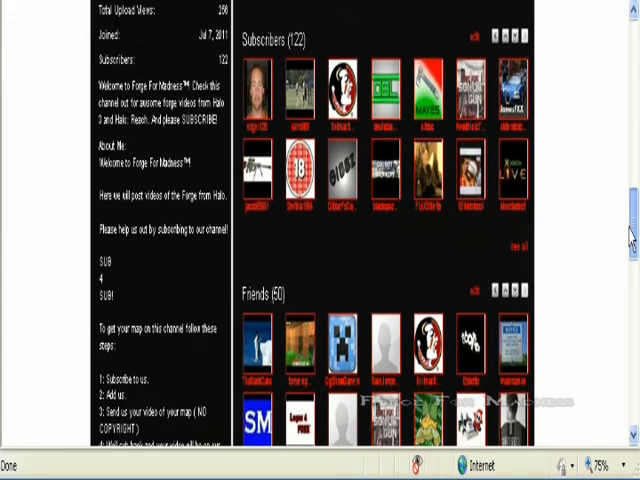
pyautogui.scroll(-3)
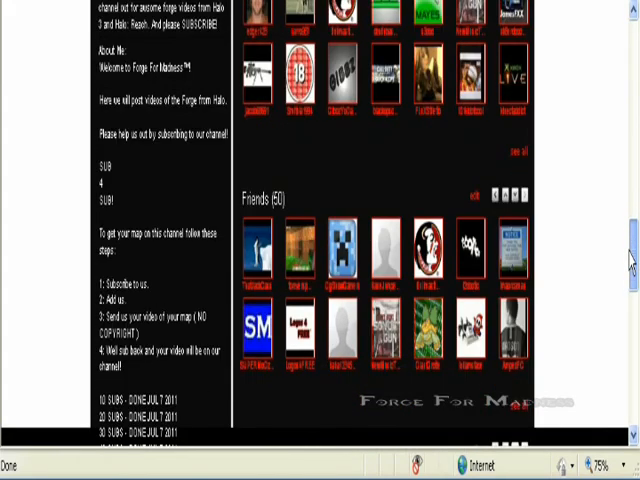
pyautogui.scroll(-3)
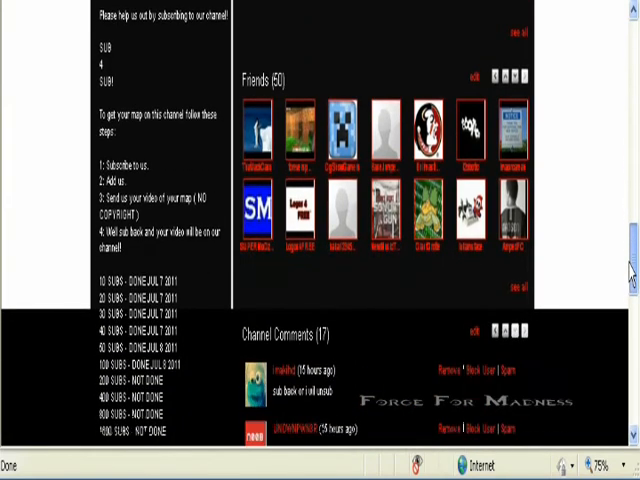
pyautogui.scroll(3)
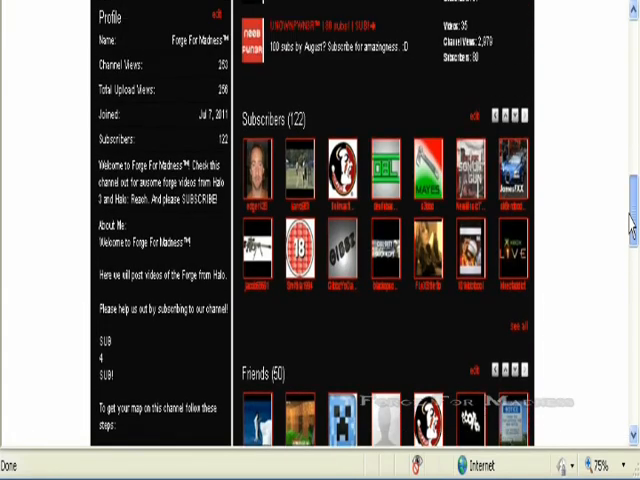
pyautogui.scroll(3)
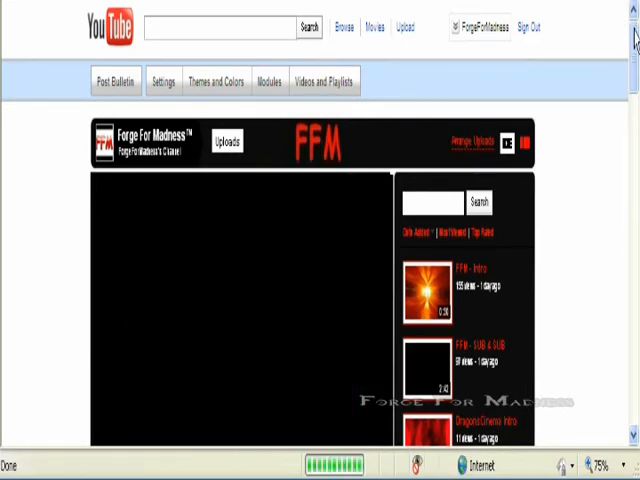
# Scroll the reloaded channel page to the Subscribers box now showing 123, then back up.
pyautogui.scroll(-3)
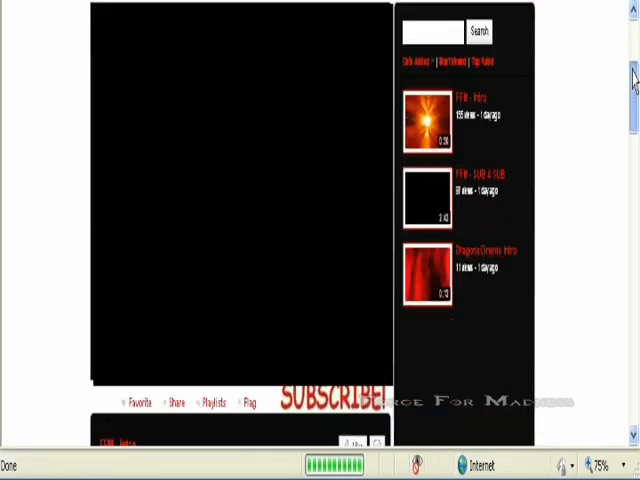
pyautogui.scroll(-3)
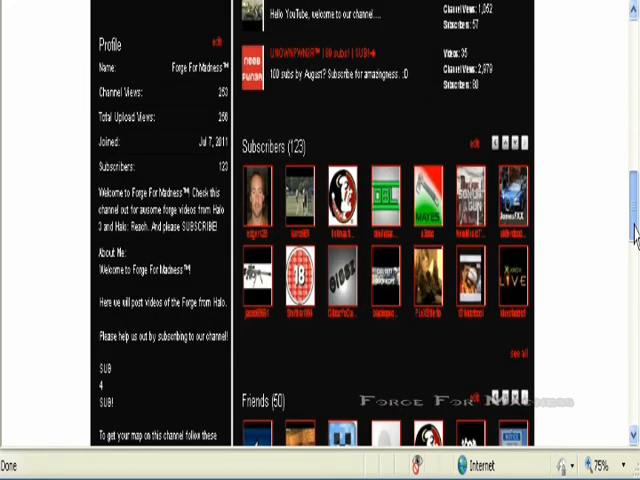
pyautogui.scroll(-3)
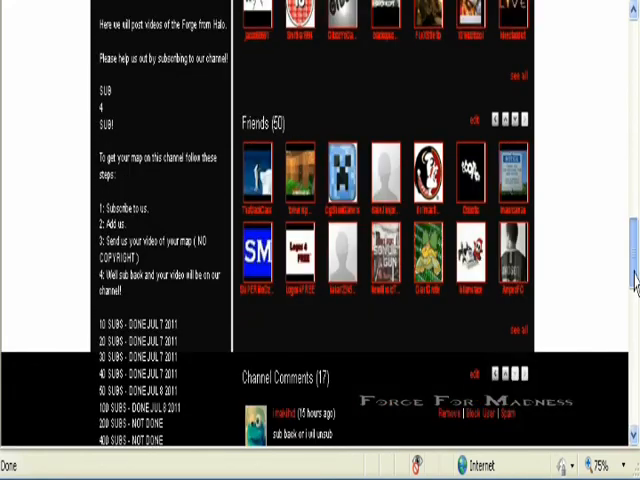
pyautogui.scroll(-3)
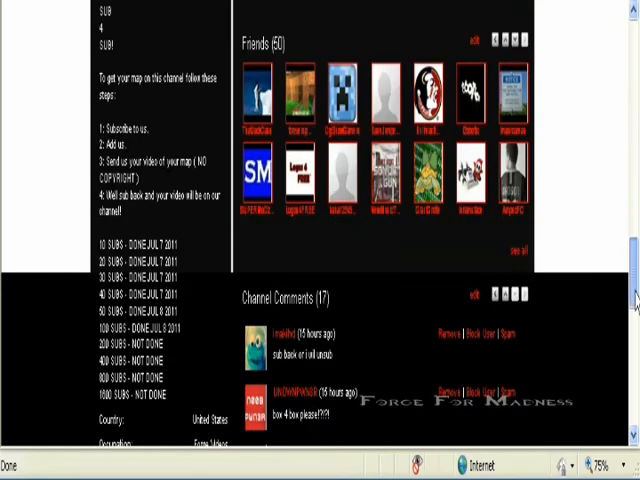
pyautogui.scroll(3)
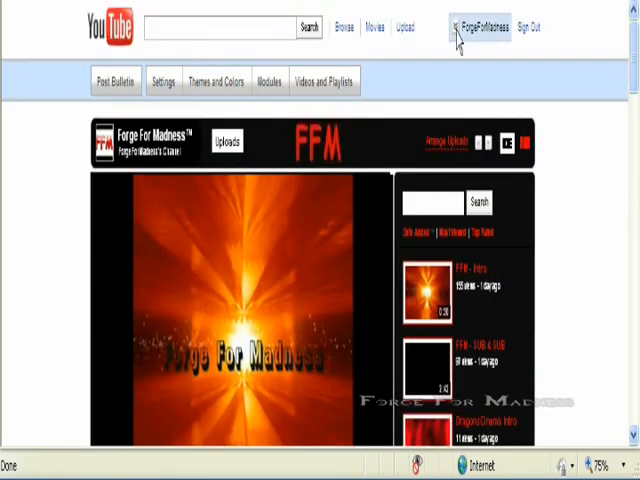
# Go to the Personal Messages inbox and read the 'YouTube Subscription Exchange' message from Sub4Who.
pyautogui.click(484, 28)
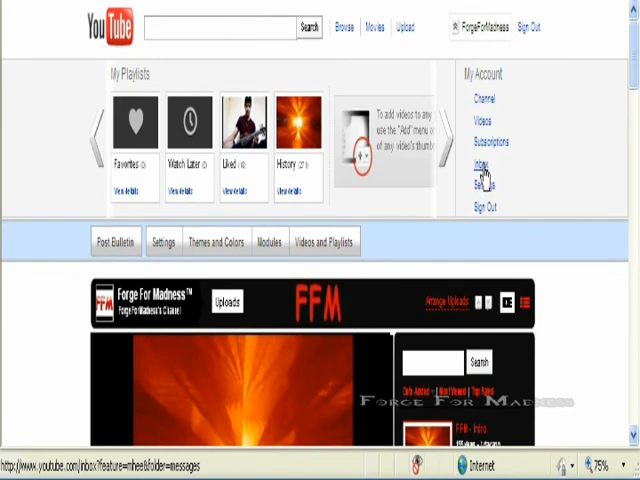
pyautogui.moveTo(620, 88)
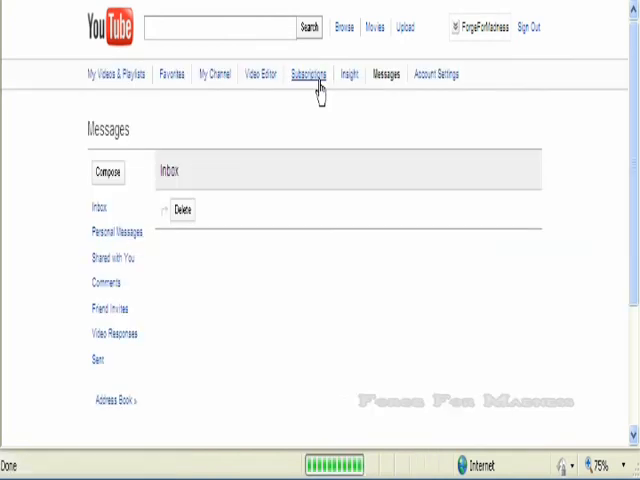
pyautogui.click(114, 232)
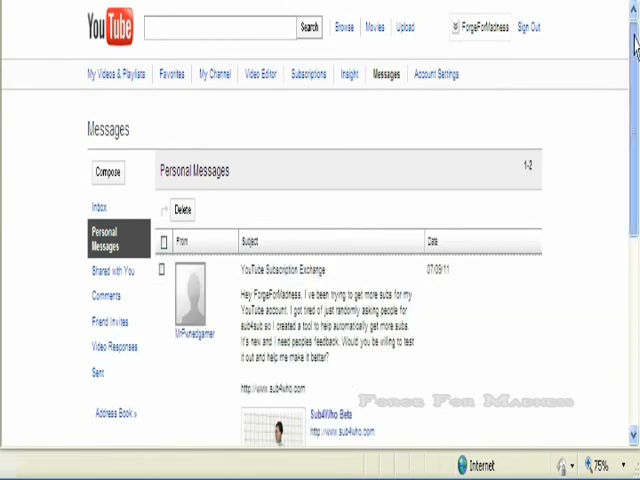
pyautogui.scroll(-3)
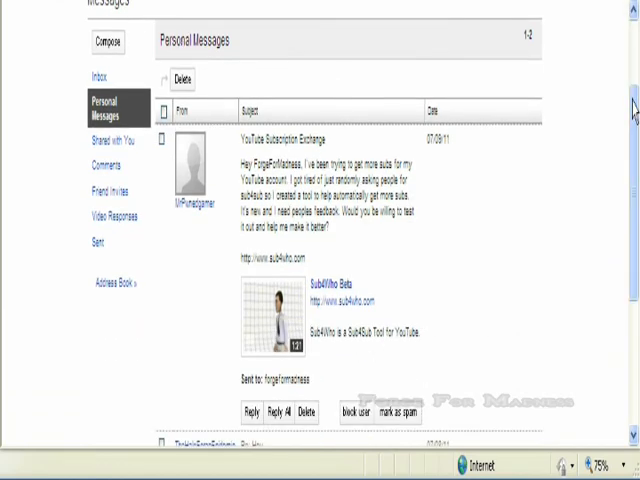
pyautogui.moveTo(216, 312)
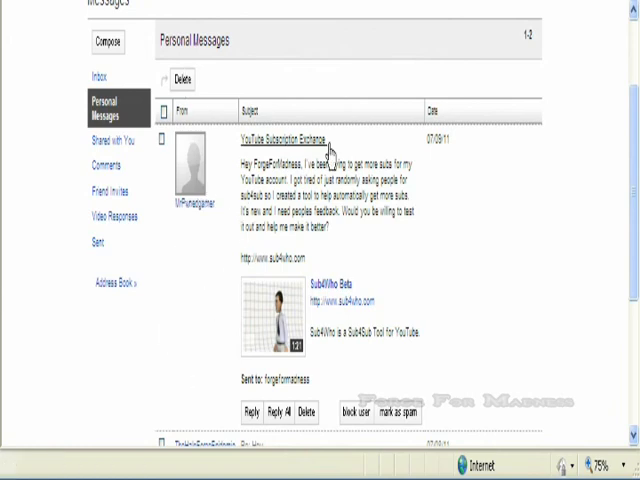
pyautogui.moveTo(548, 152)
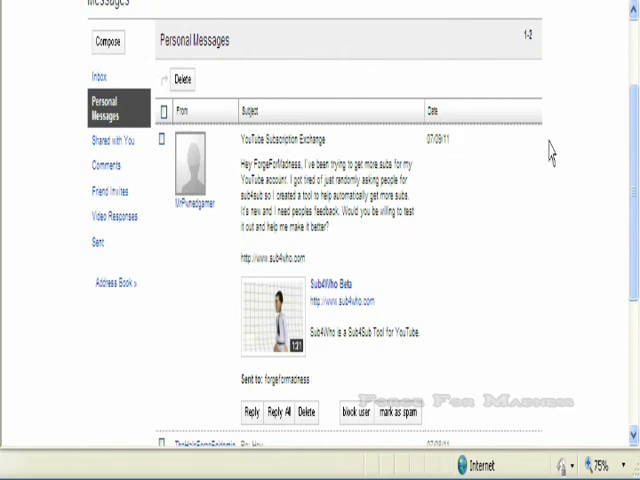
pyautogui.scroll(-3)
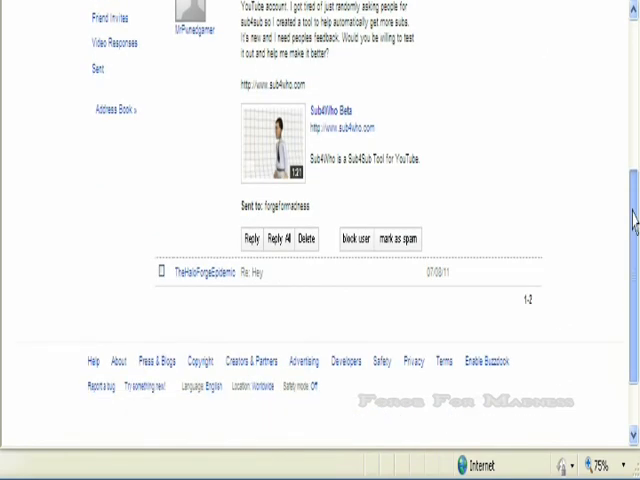